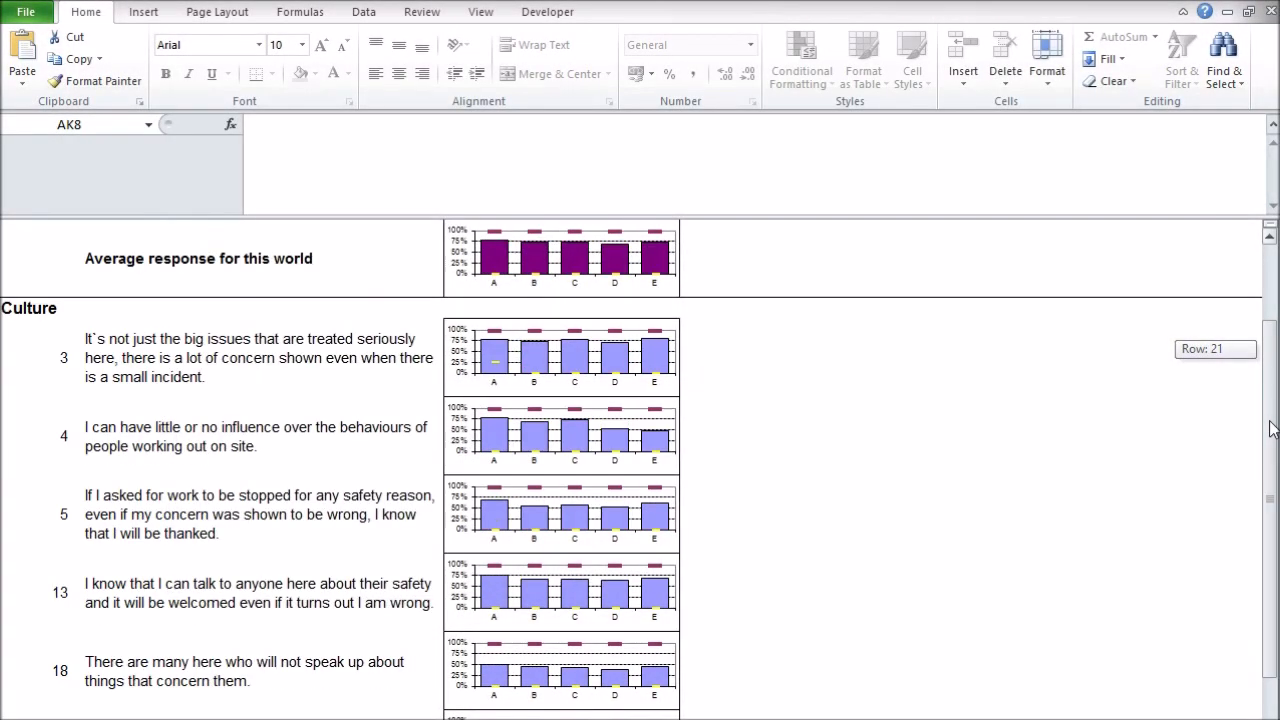
- Enter =TRIM(A2) in B2 to strip the leading space from 'Would You Kindly Trim Me?'
scroll("down", 3)
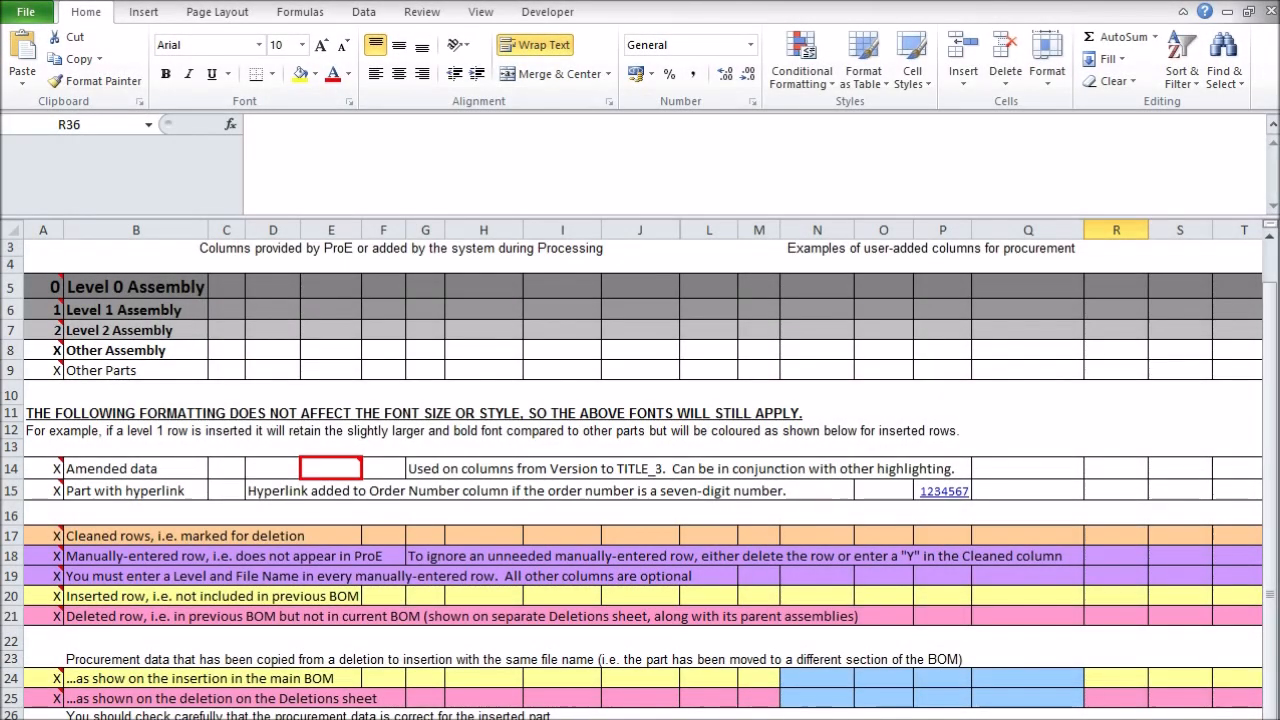
scroll("down", 3)
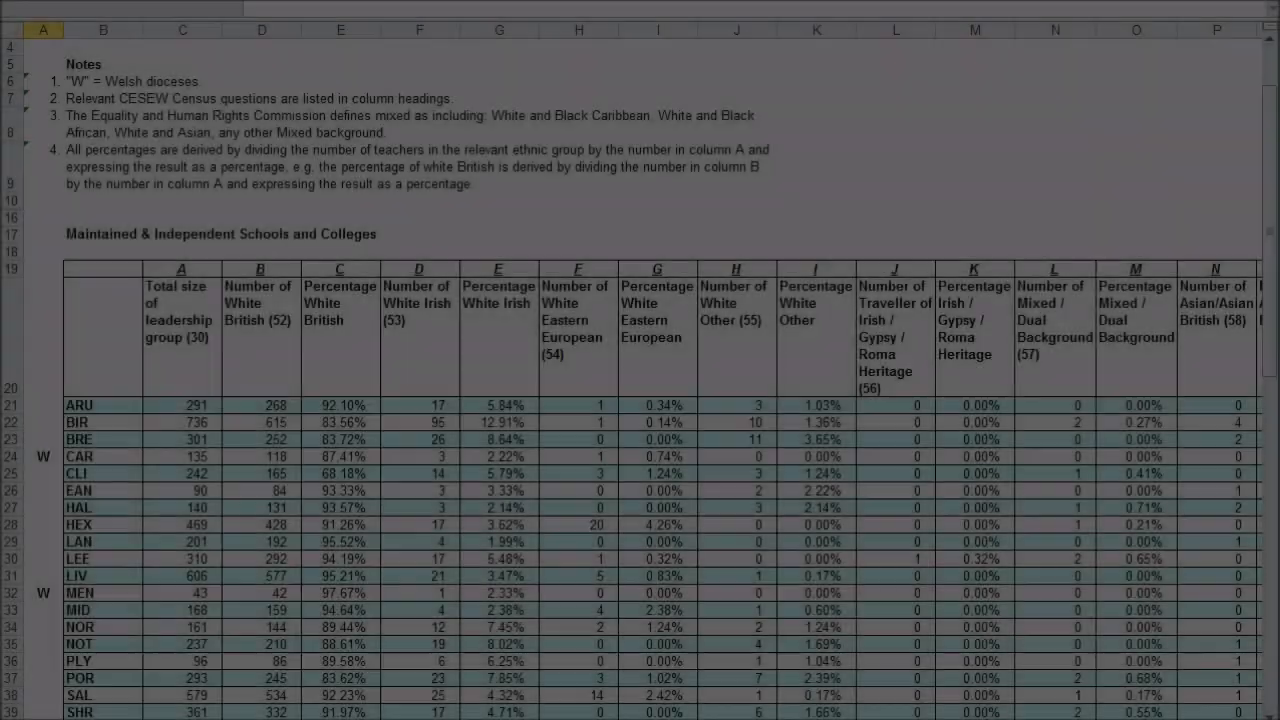
scroll("down", 3)
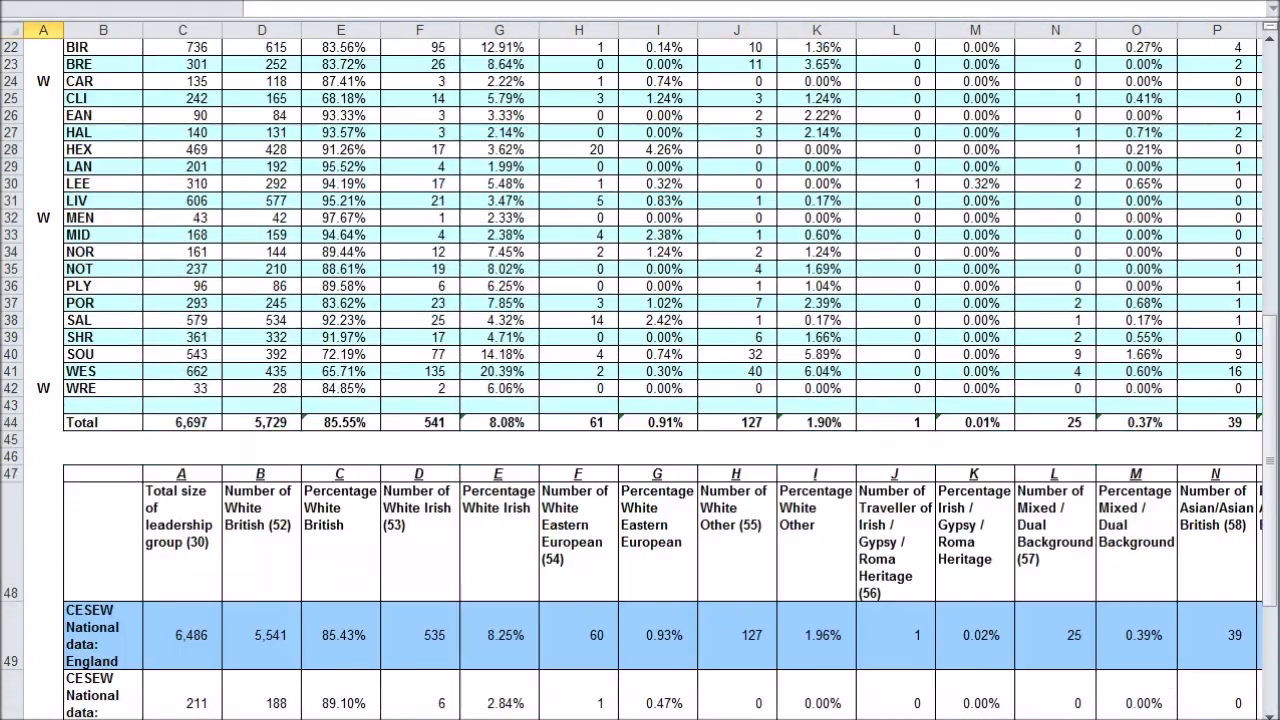
scroll("up", 3)
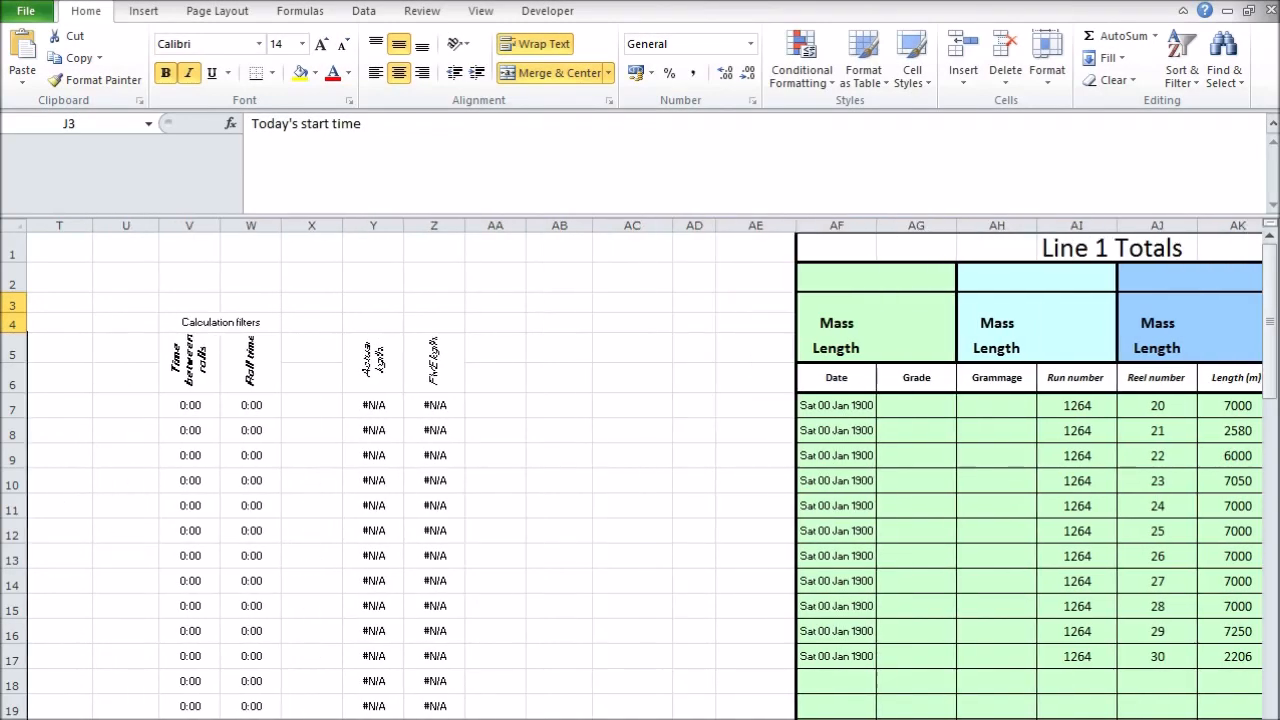
scroll("left", 3)
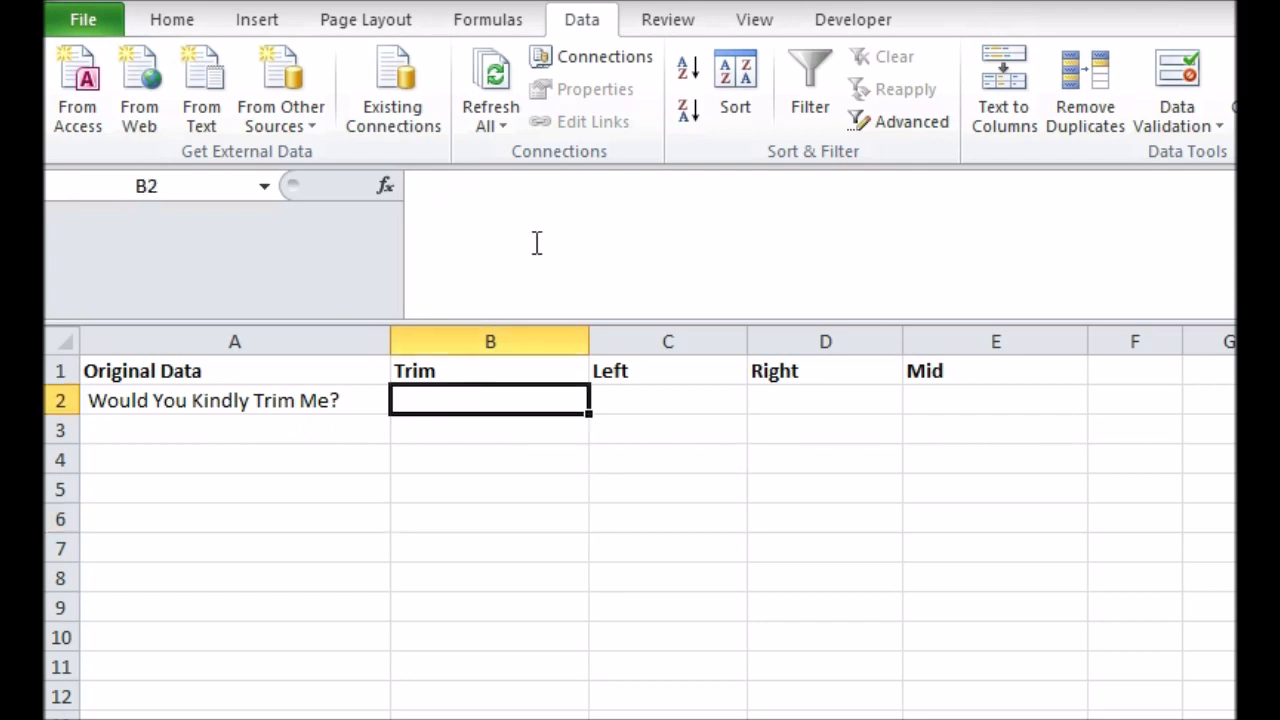
type("=TRIM(")
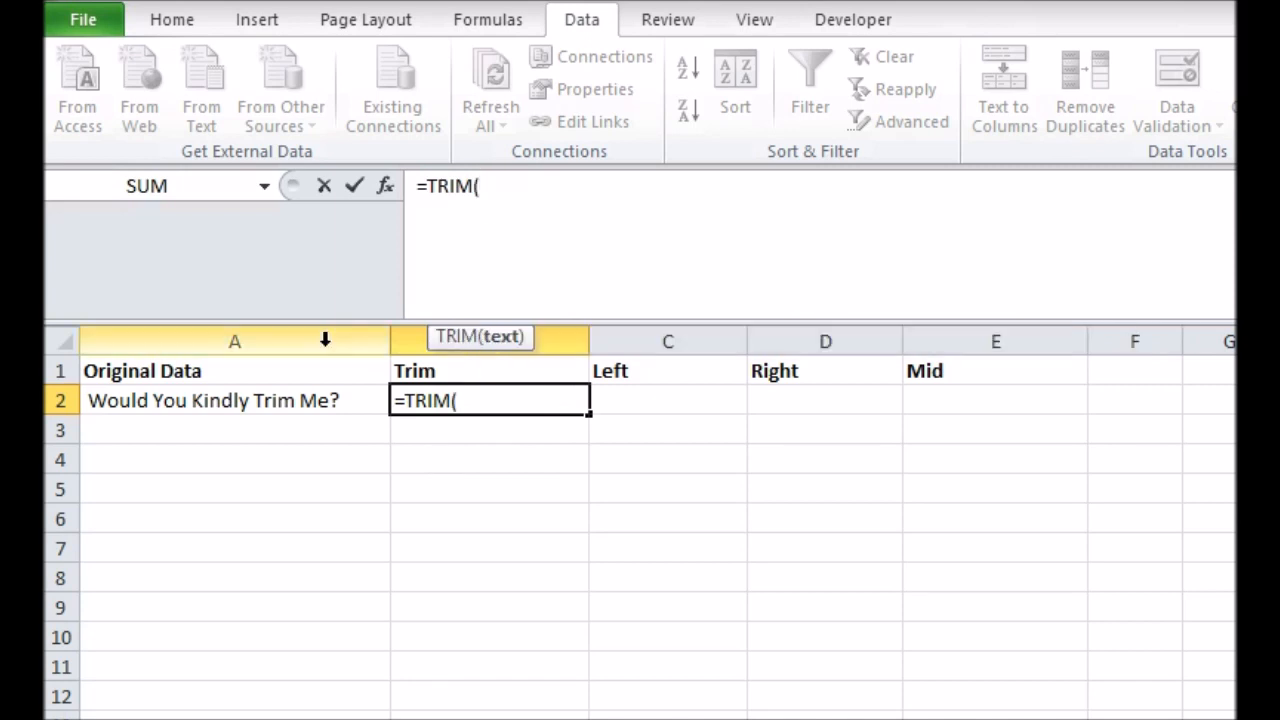
left_click(234, 400)
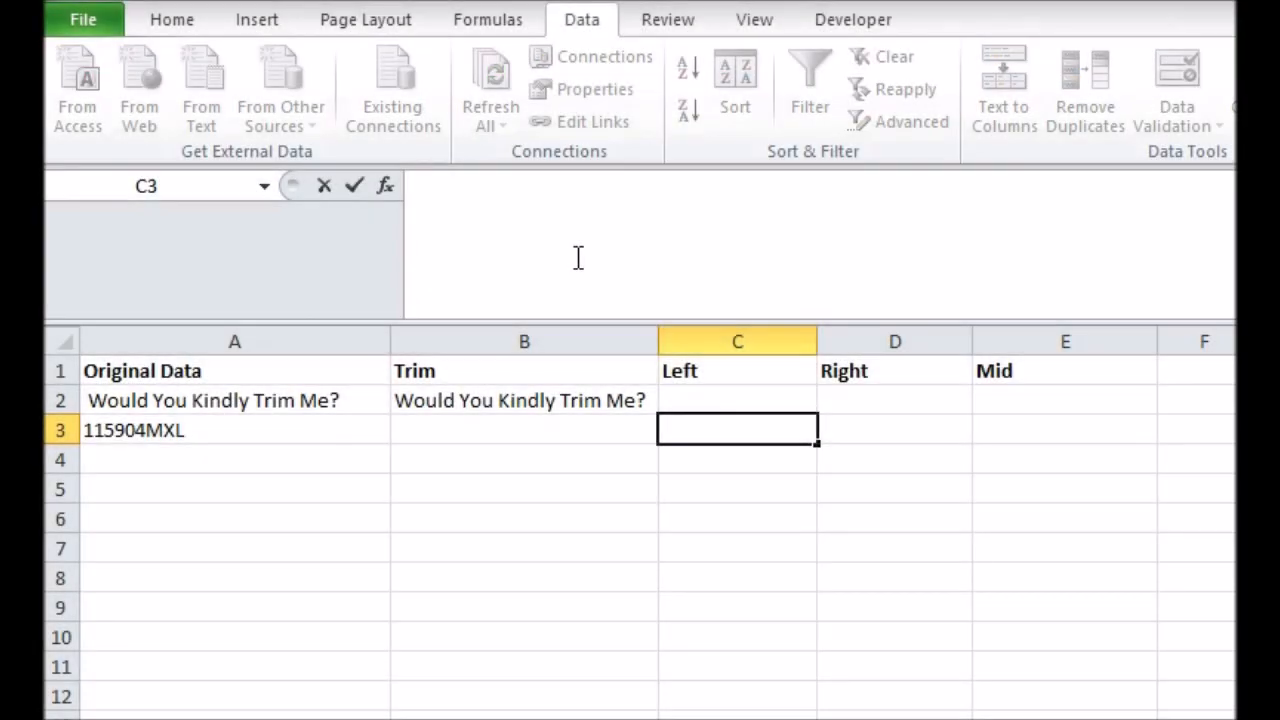
- Split 115904MXL with =LEFT(A3,6) giving 115904 and =RIGHT(A3,3) giving MXL
type("=LEFT")
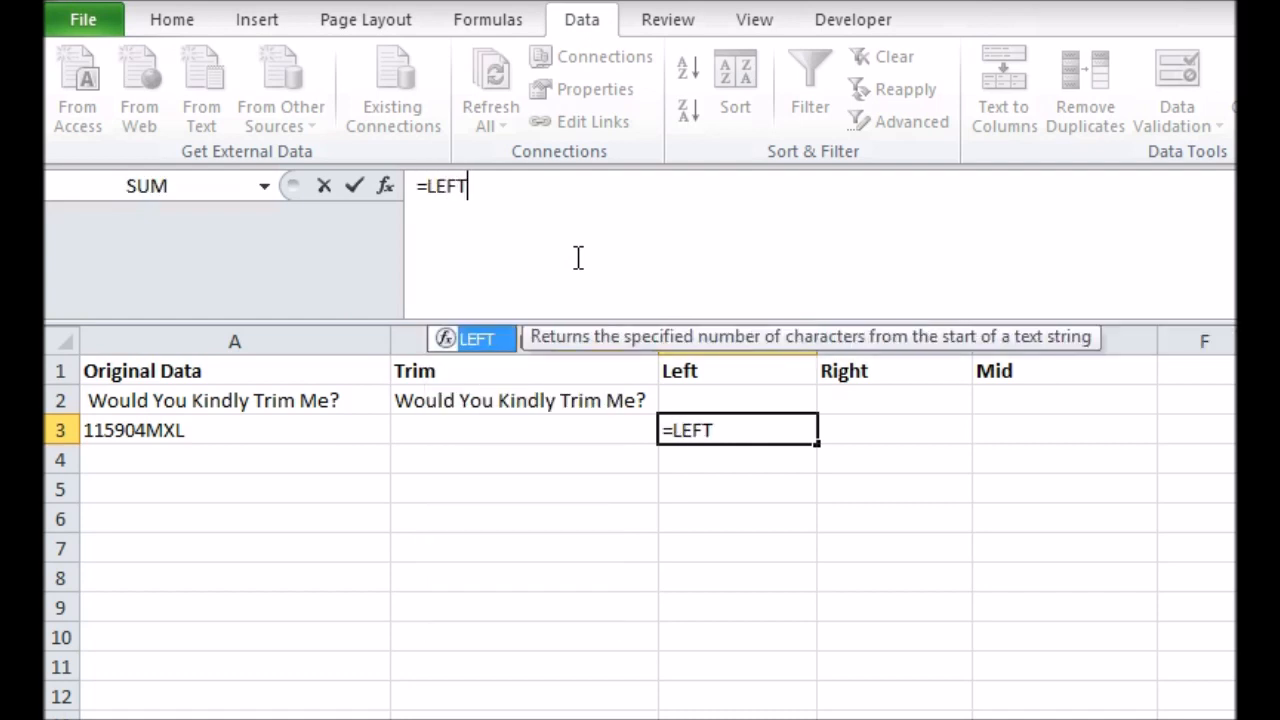
type("(A3")
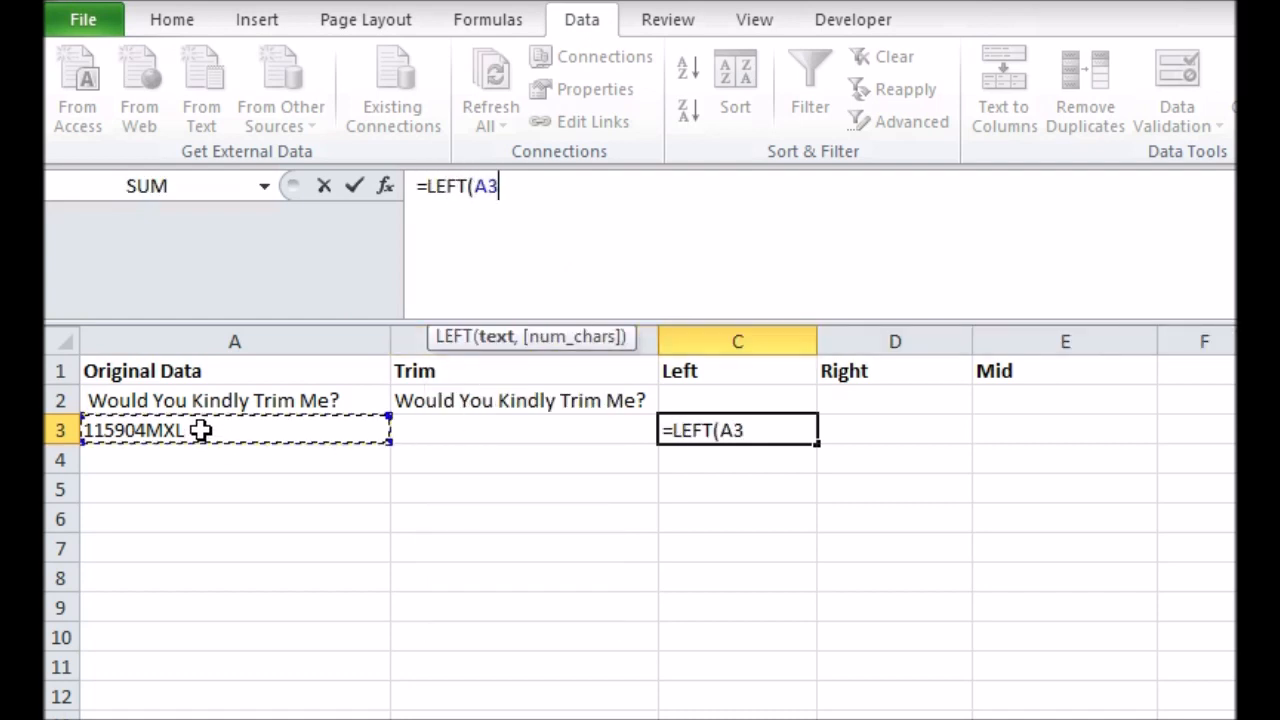
type(",6")
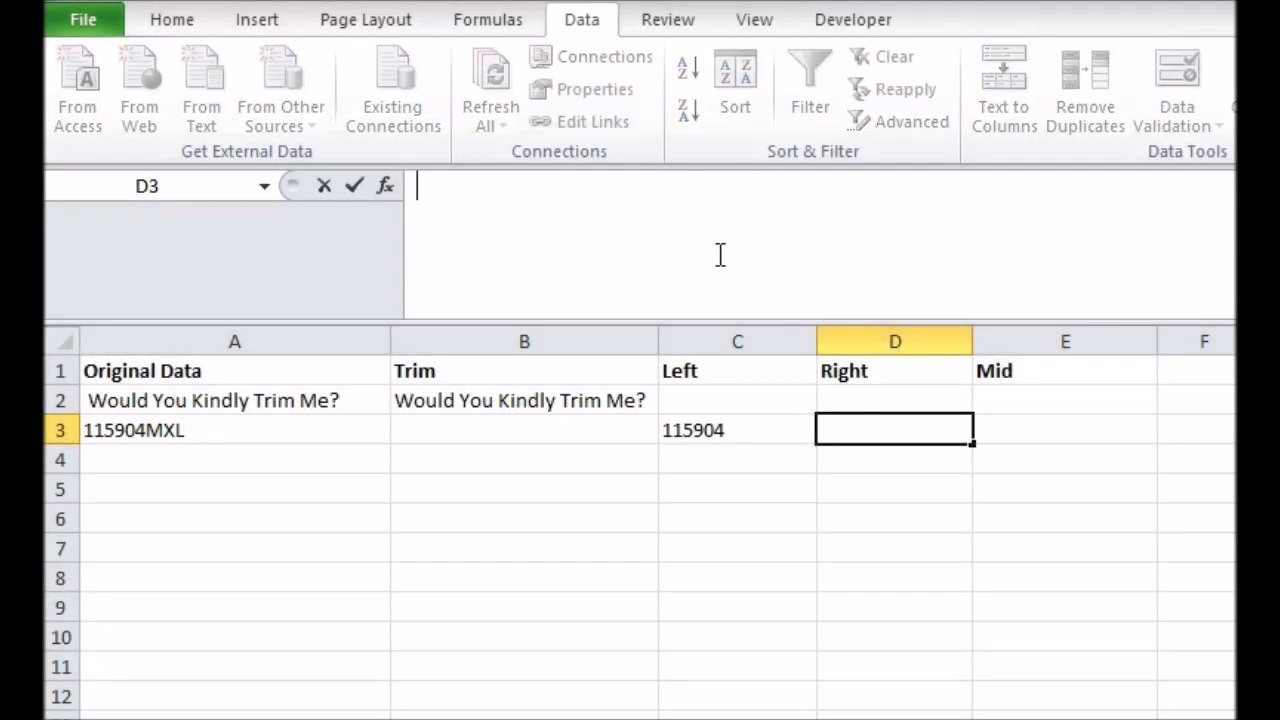
type("=RIGHT(")
left_click(235, 459)
type("Many a Middle Makes a Muddle")
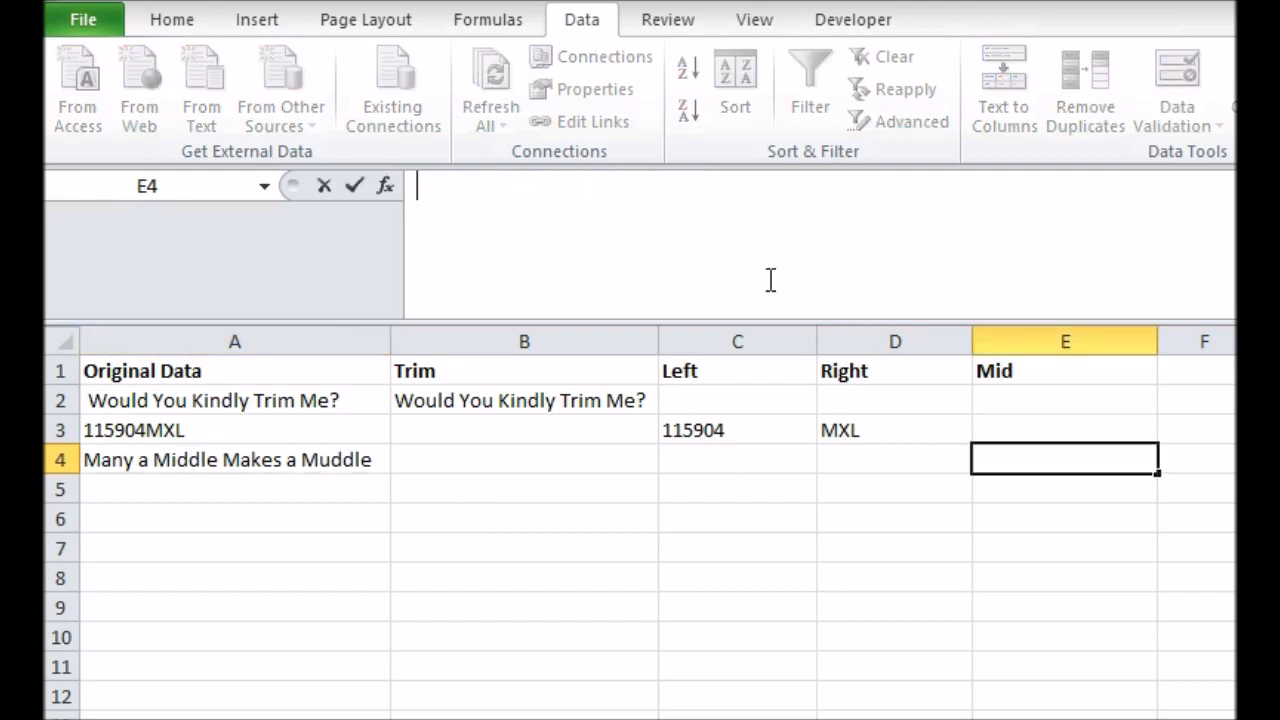
- Enter =MID(A4,8,6) in E4 to extract 'Middle', then review the formula
type("=MID(")
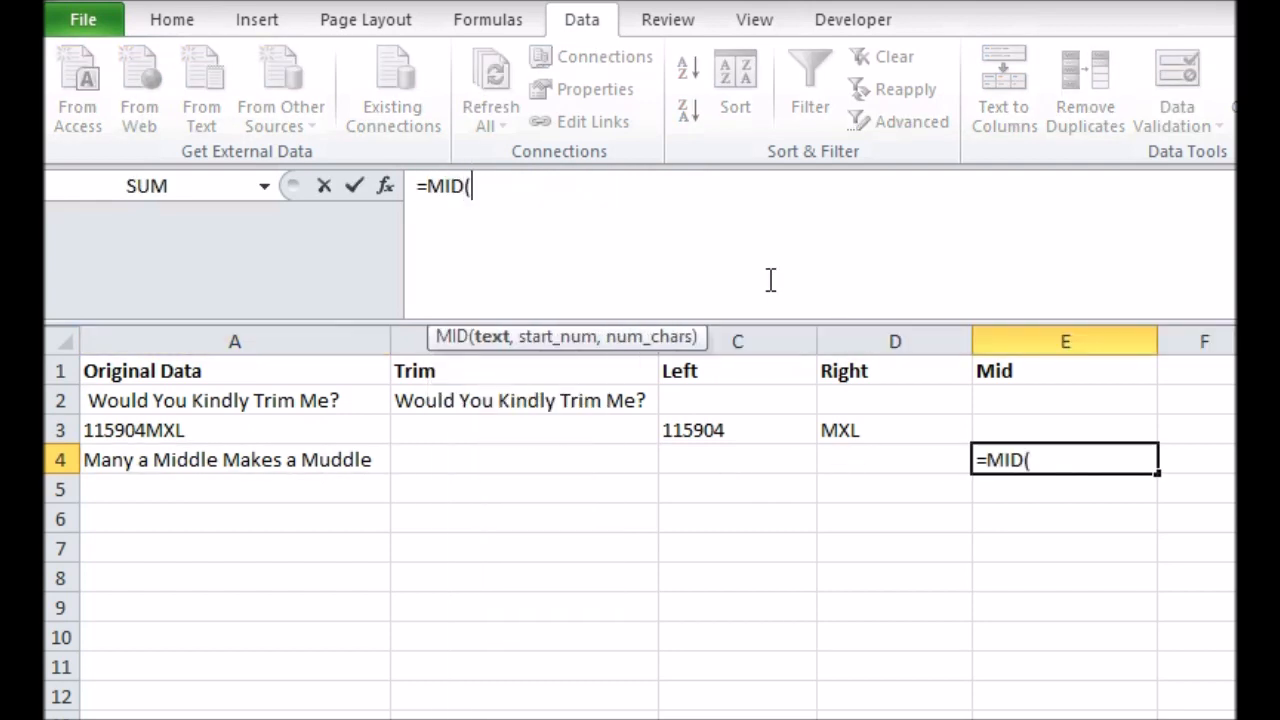
left_click(227, 459)
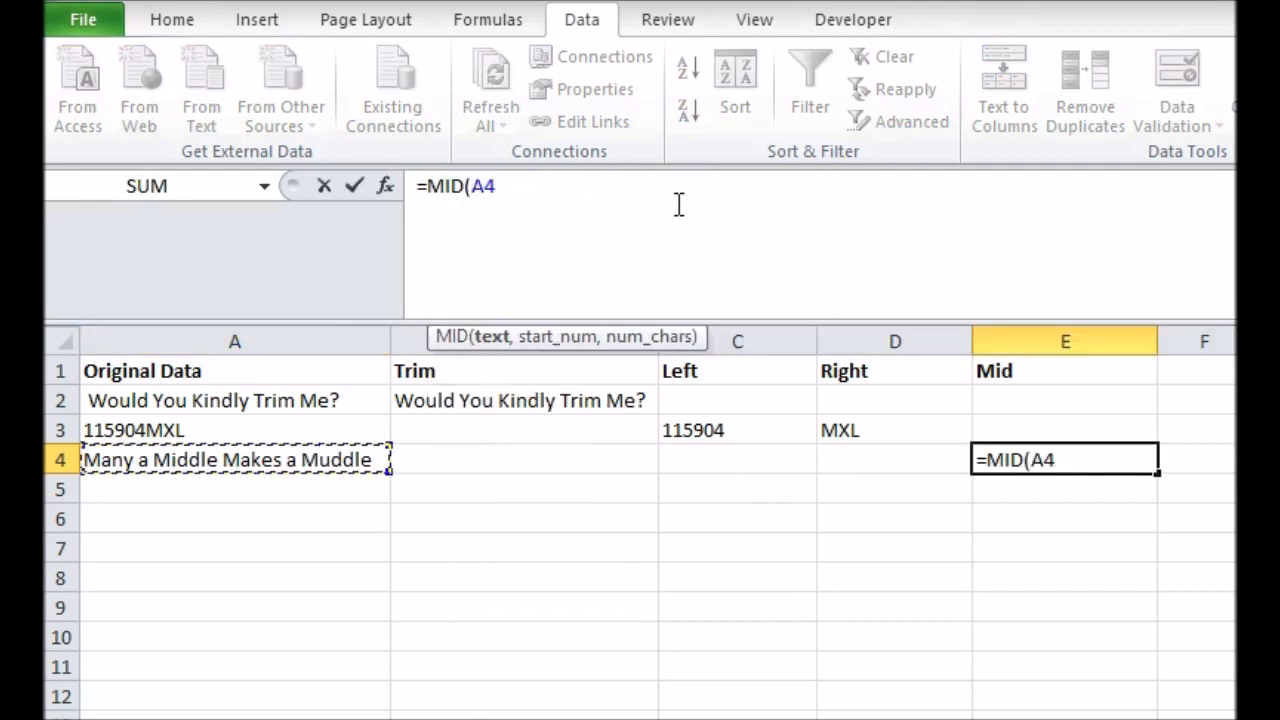
type(",8")
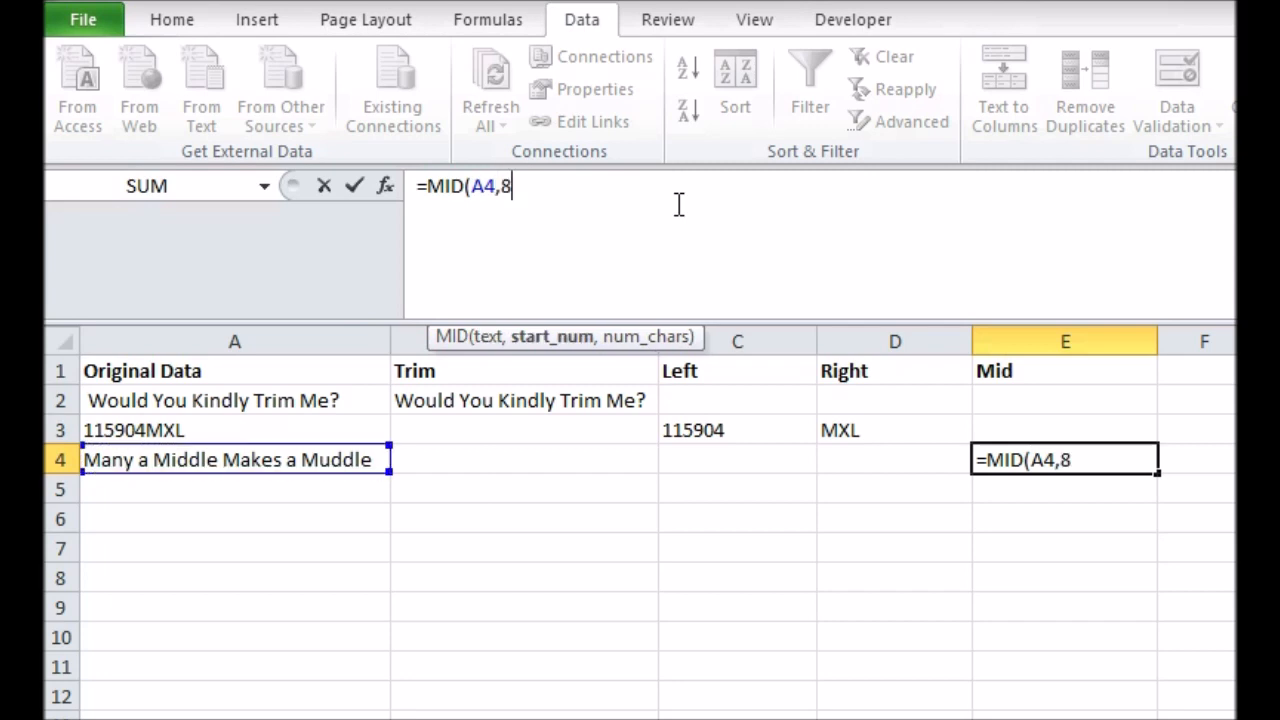
type(",6")
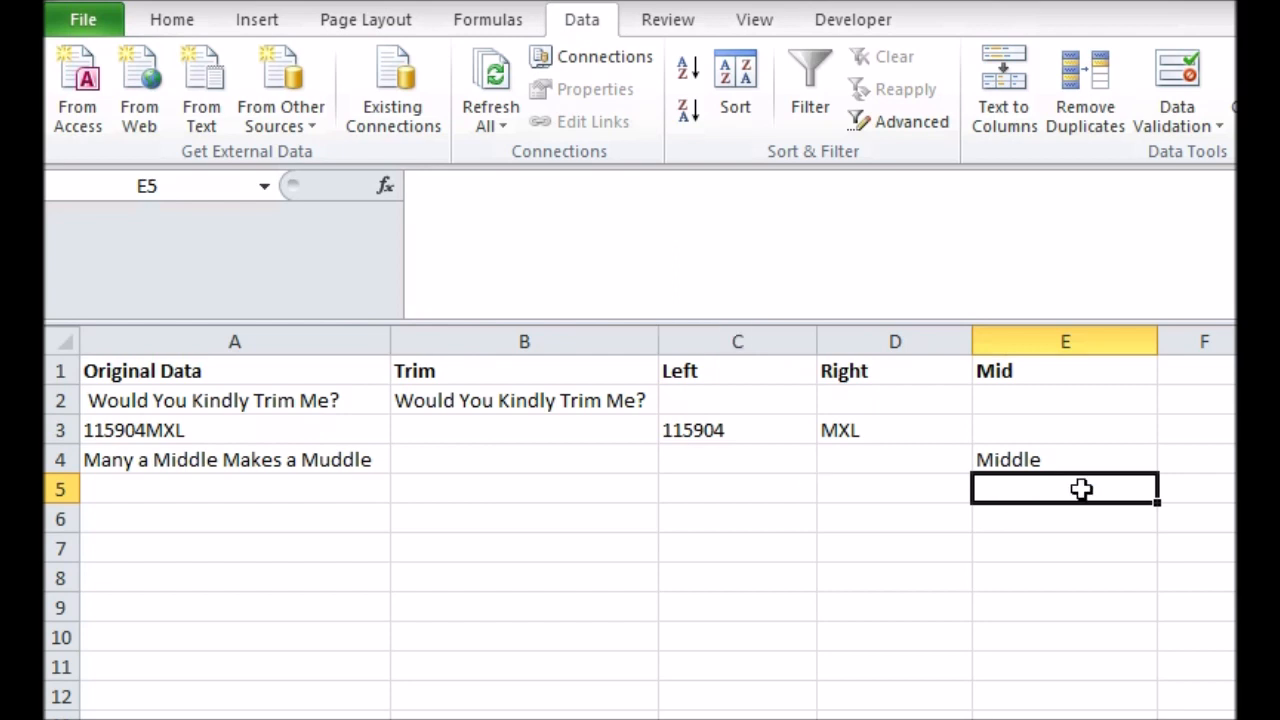
left_click(1065, 459)
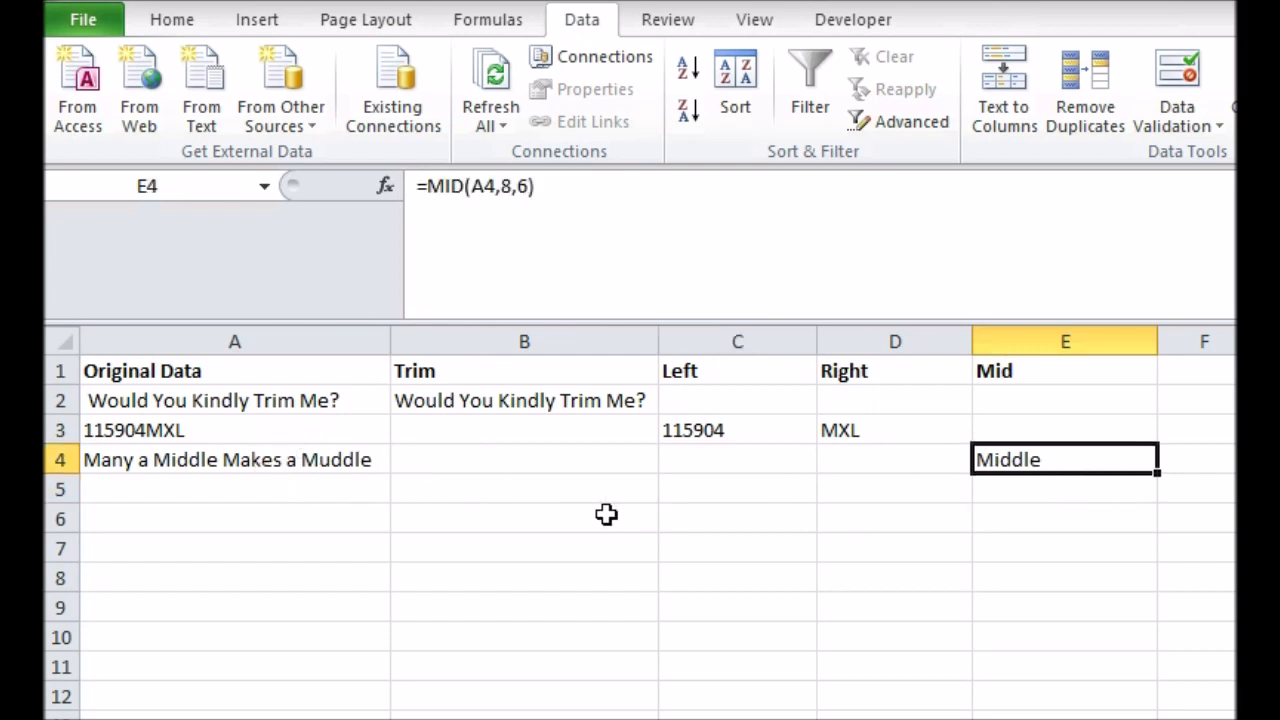
mouse_move(1065, 541)
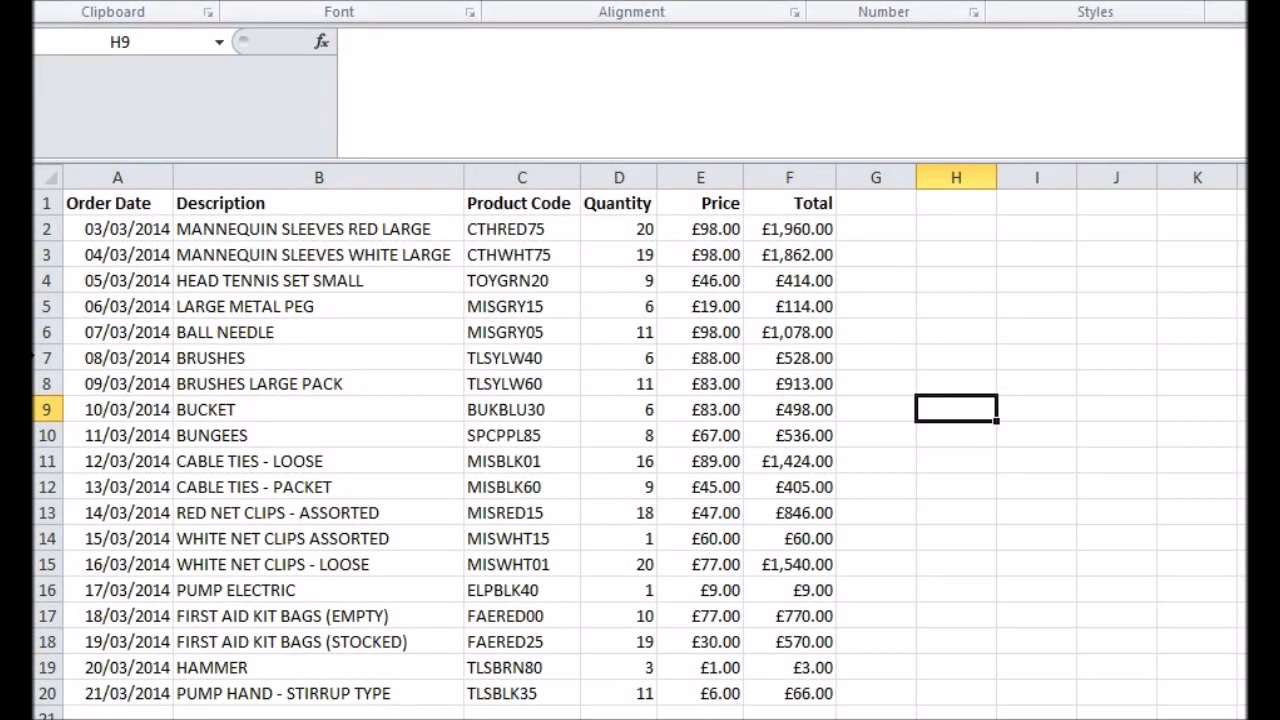
mouse_move(970, 148)
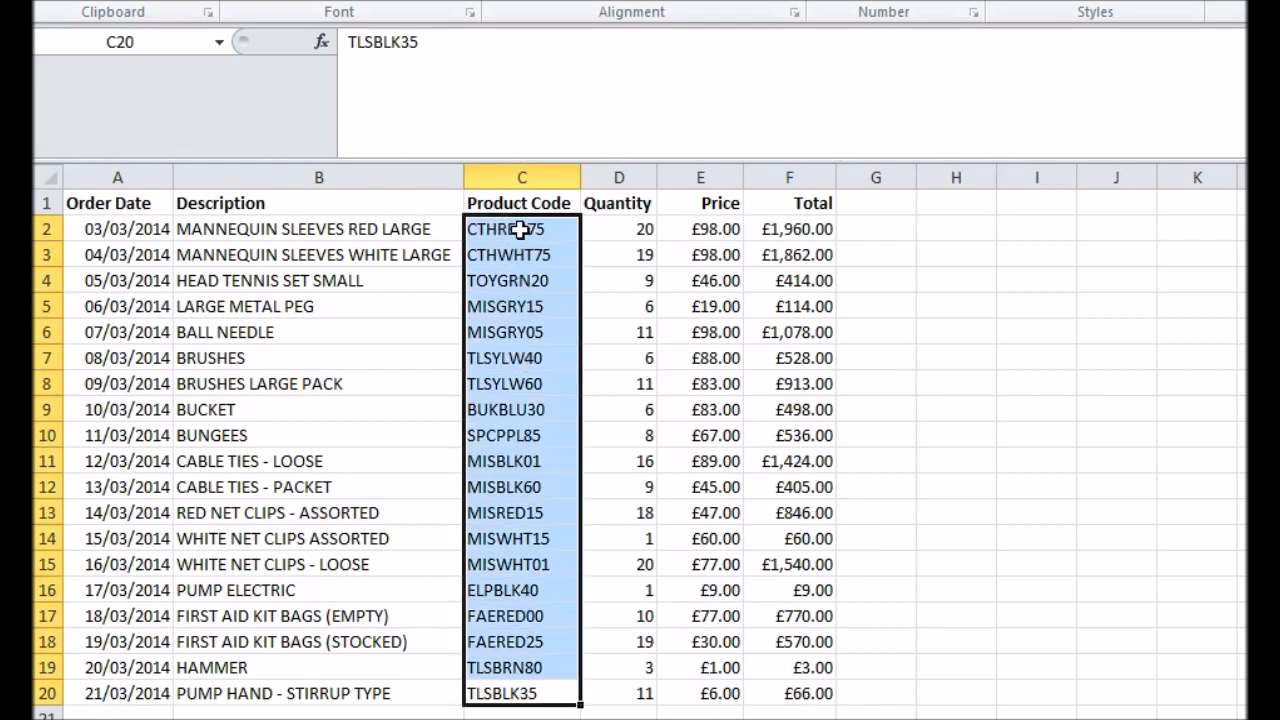
- Select columns D:F and insert three blank columns before Quantity
double_click(504, 229)
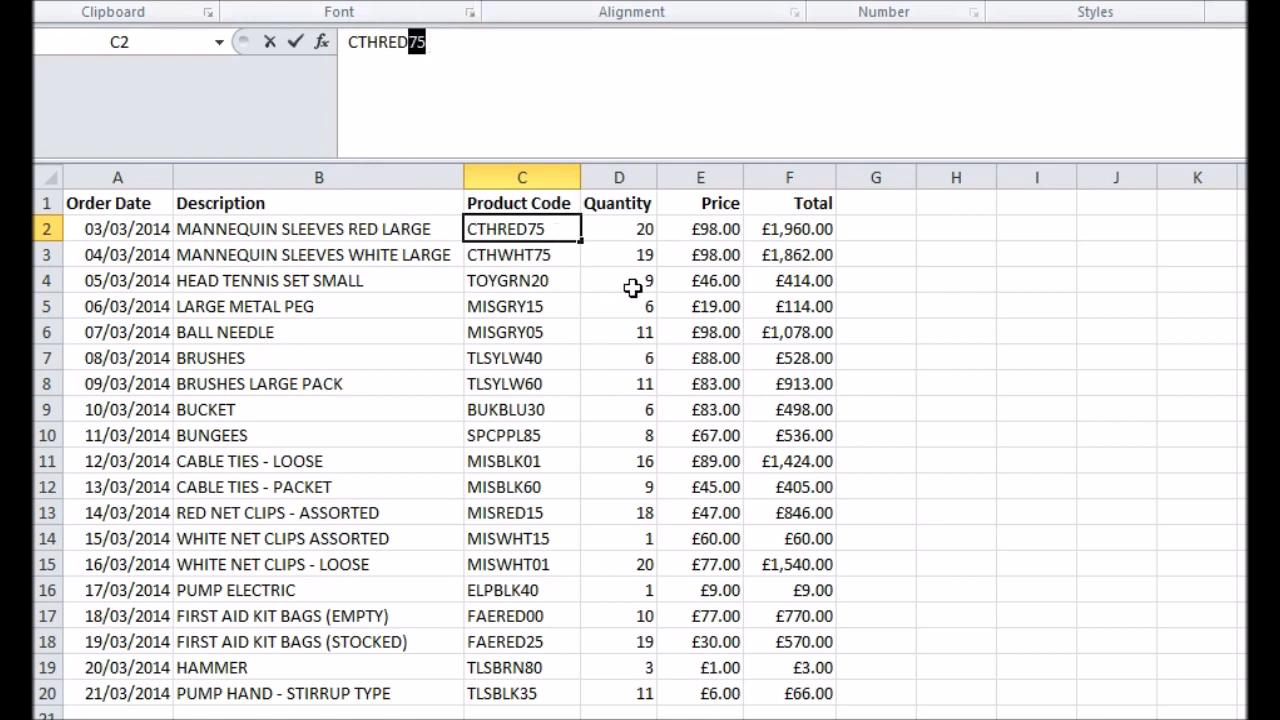
left_click(617, 177)
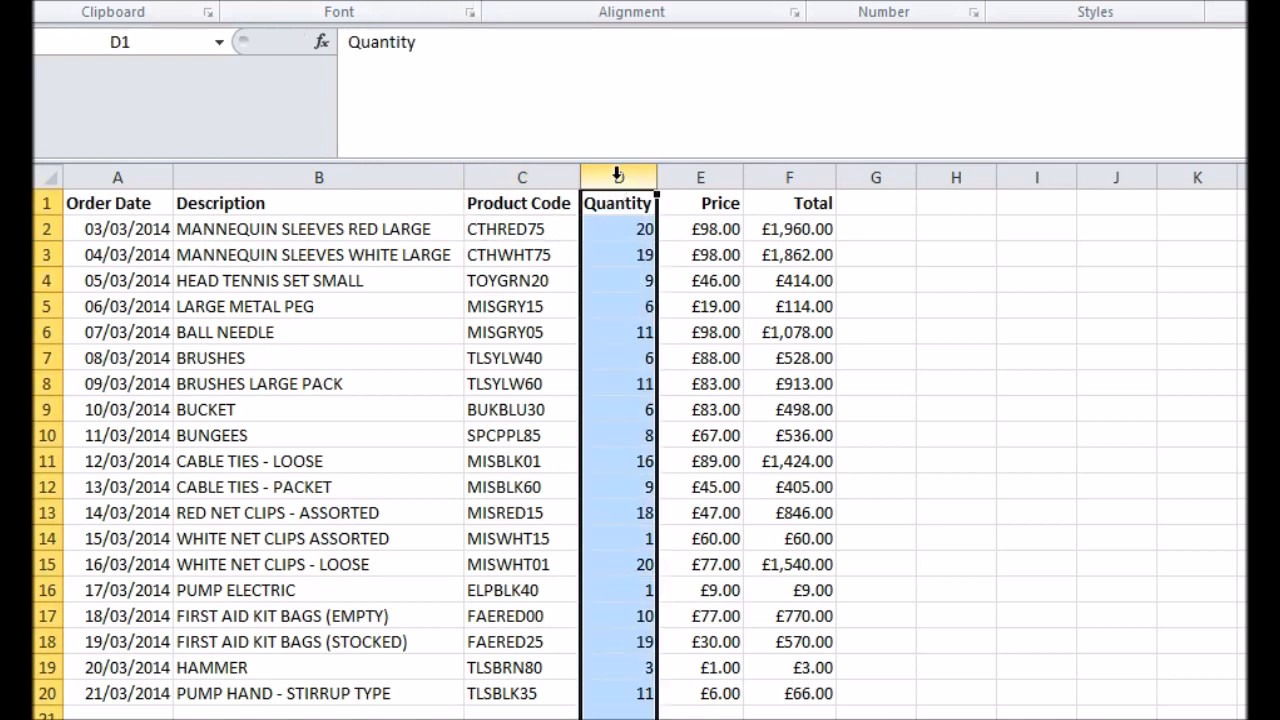
right_click(789, 177)
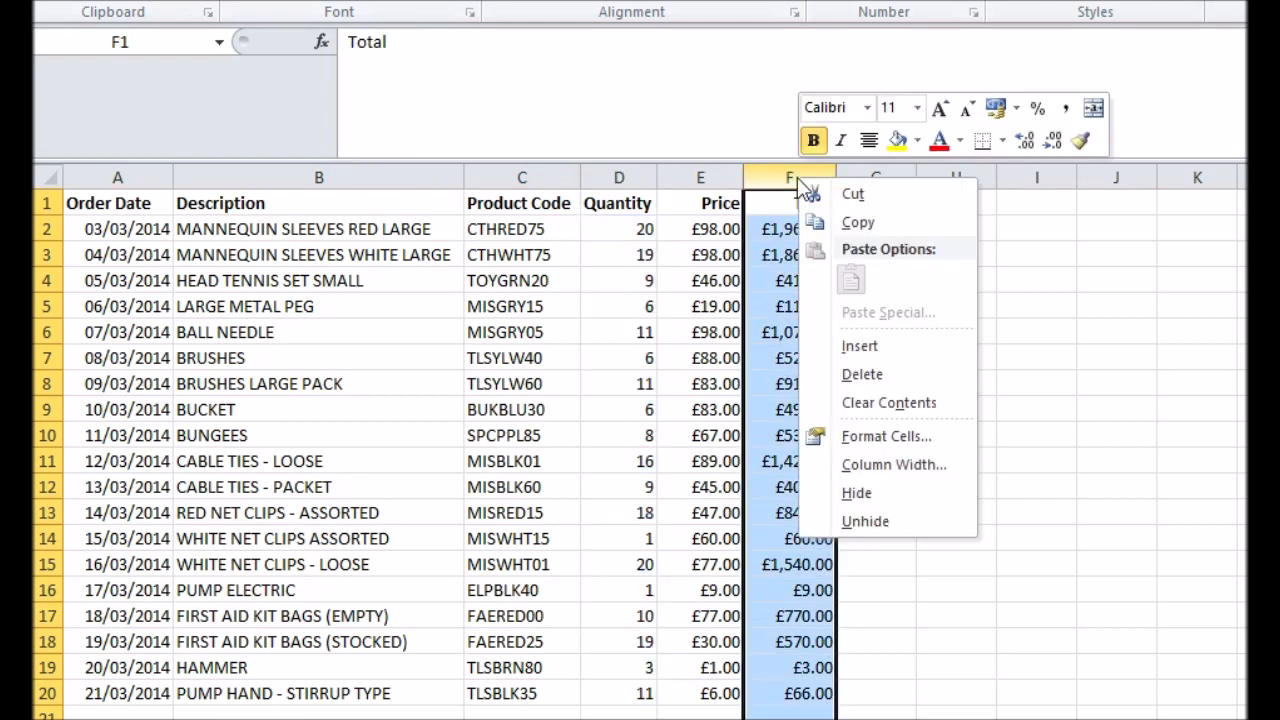
left_click(618, 177)
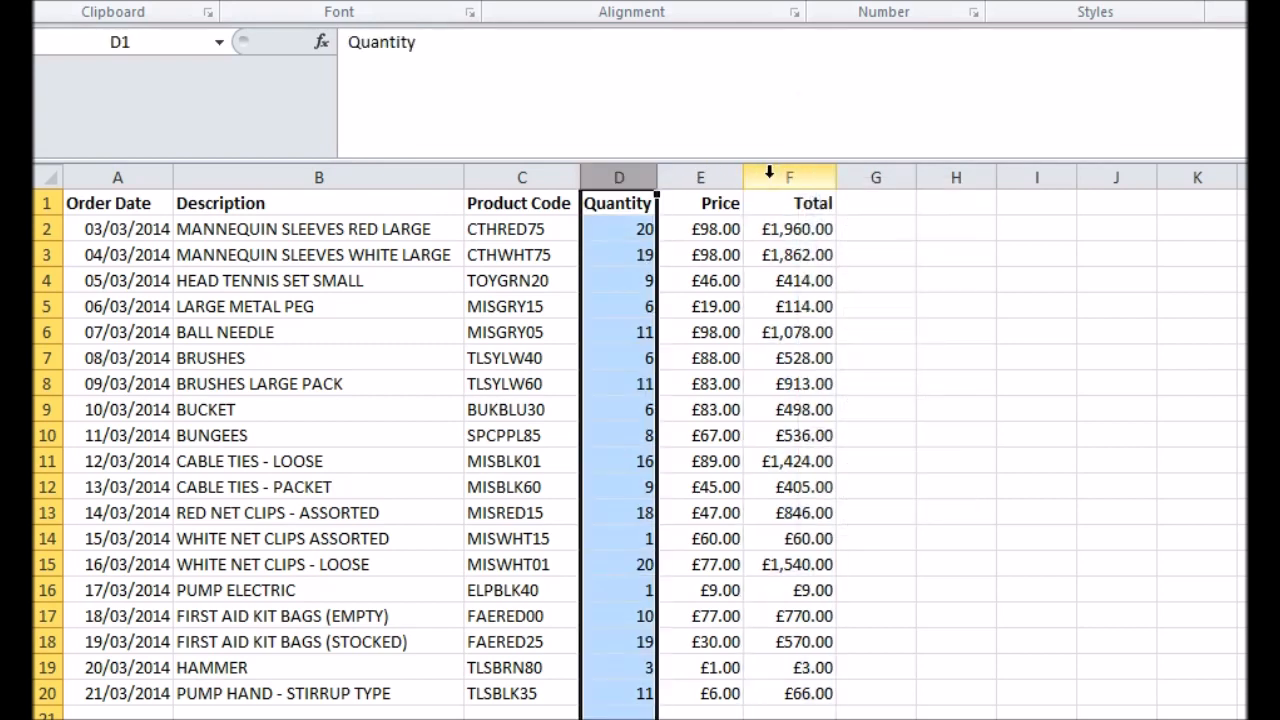
right_click(789, 177)
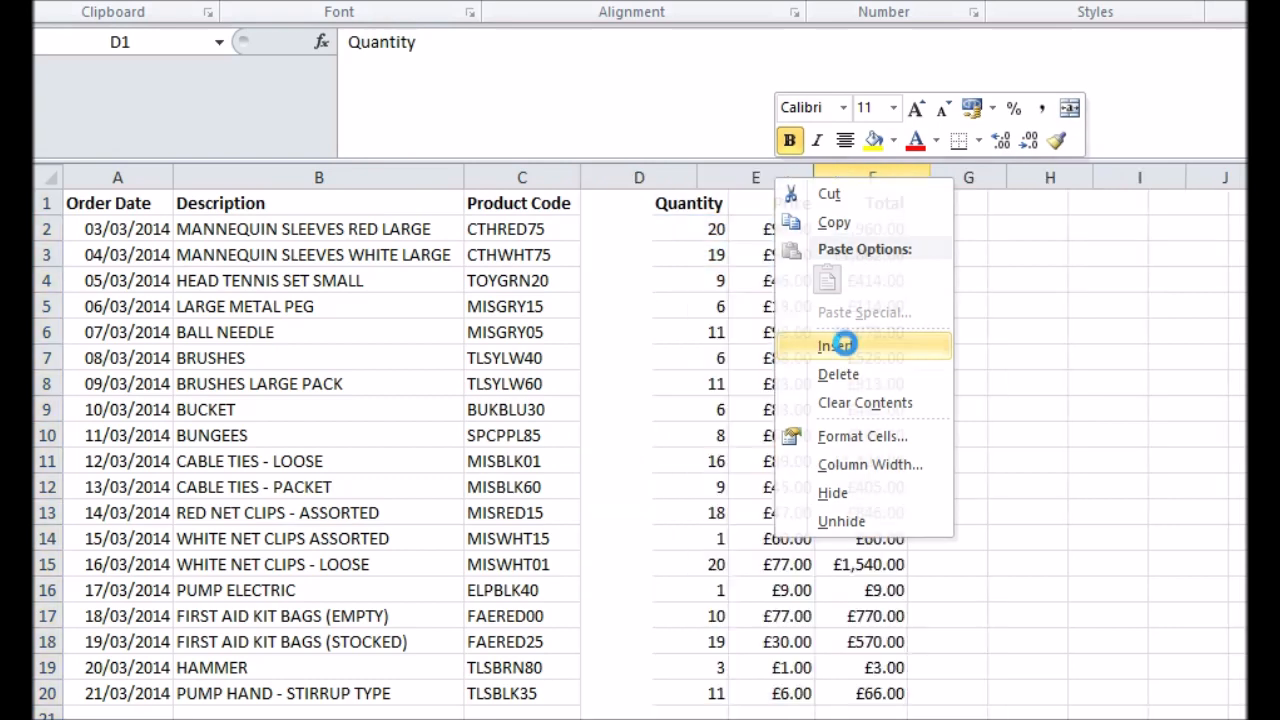
left_click(835, 345)
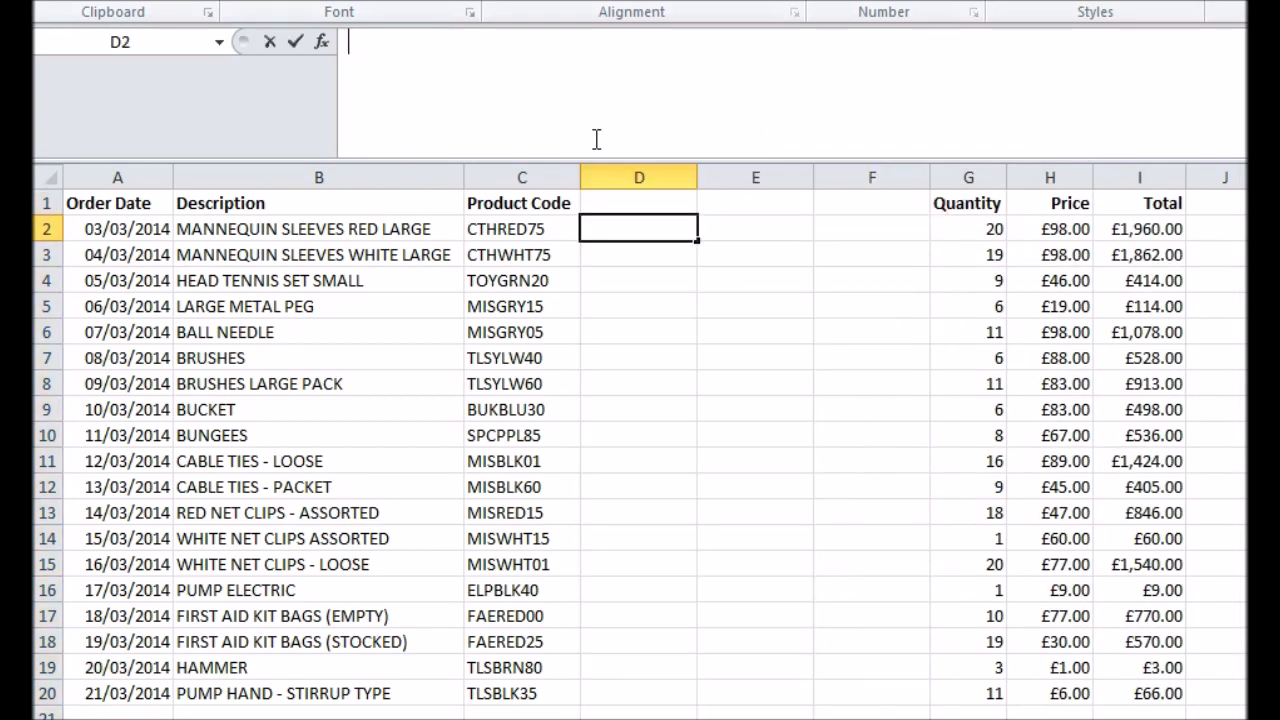
- Split C2 via =LEFT(C2,3), =MID(C2,4,3), =RIGHT(C2,2), wrapping C2 in TRIM
type("=left(")
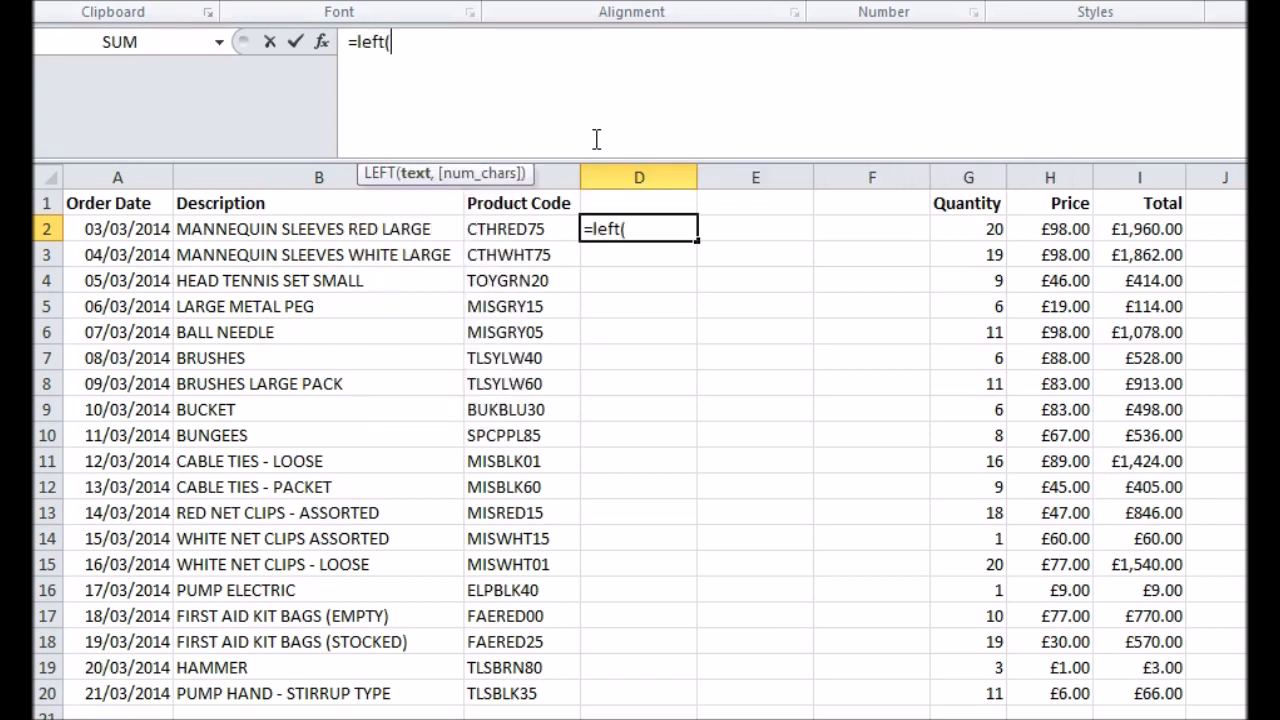
left_click(519, 228)
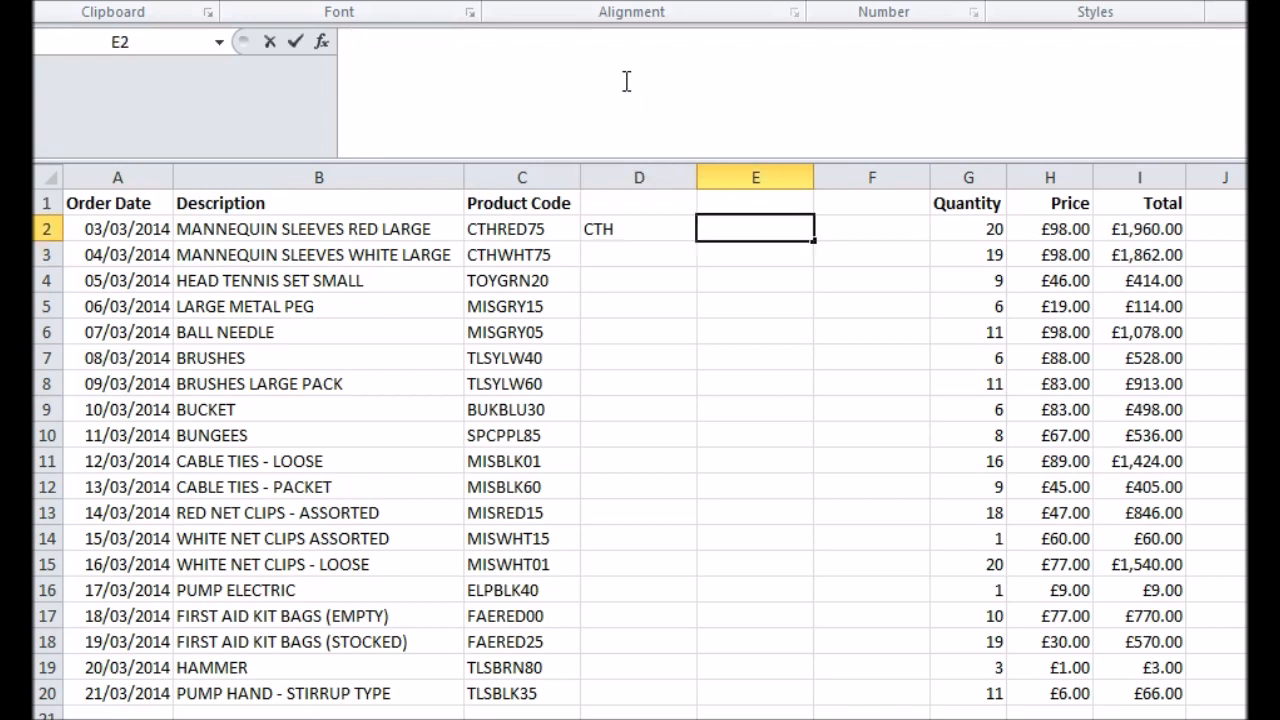
type("=MID(")
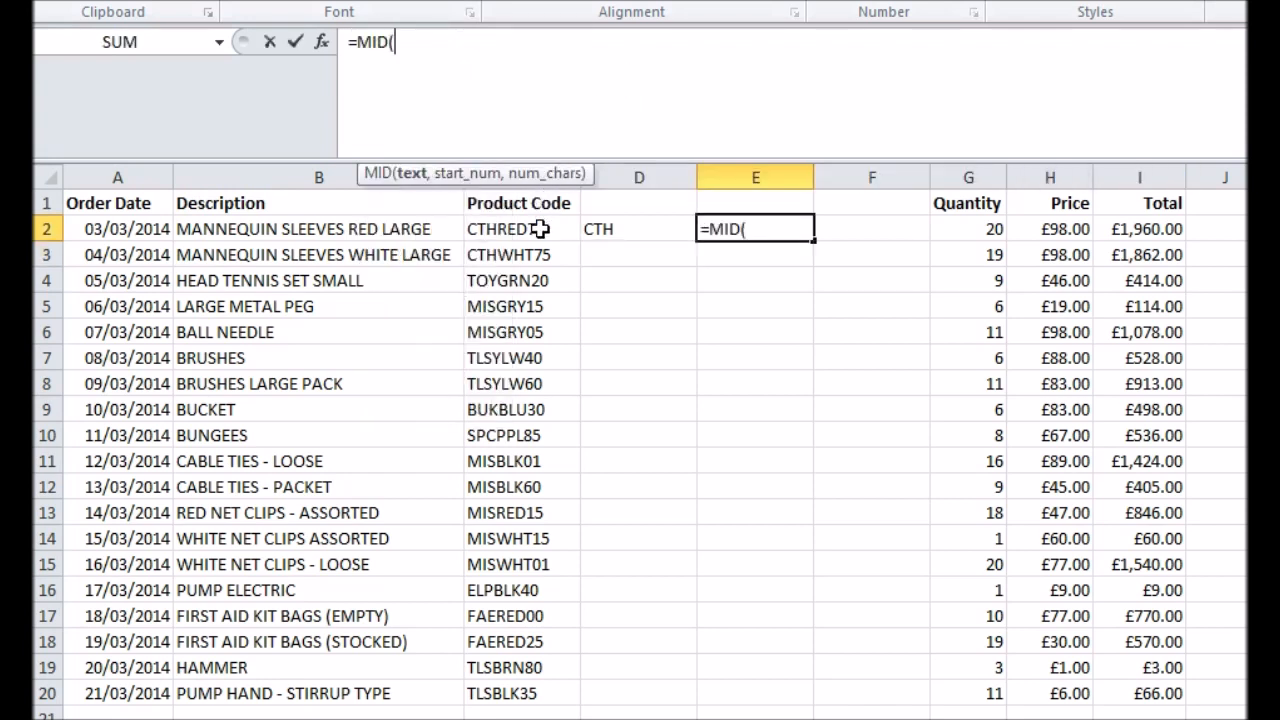
type("C2,4,3)")
left_click(872, 229)
type("=RIGHT(")
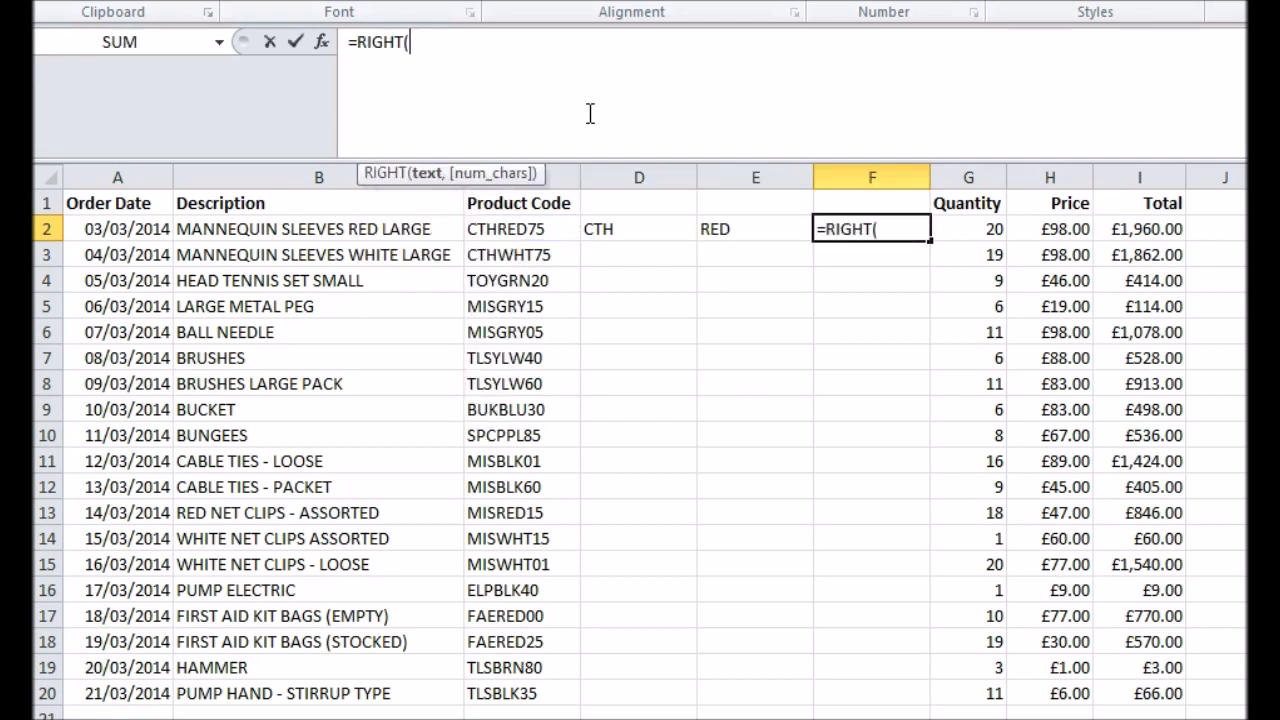
type("C2,2")
left_click(872, 203)
type("Size")
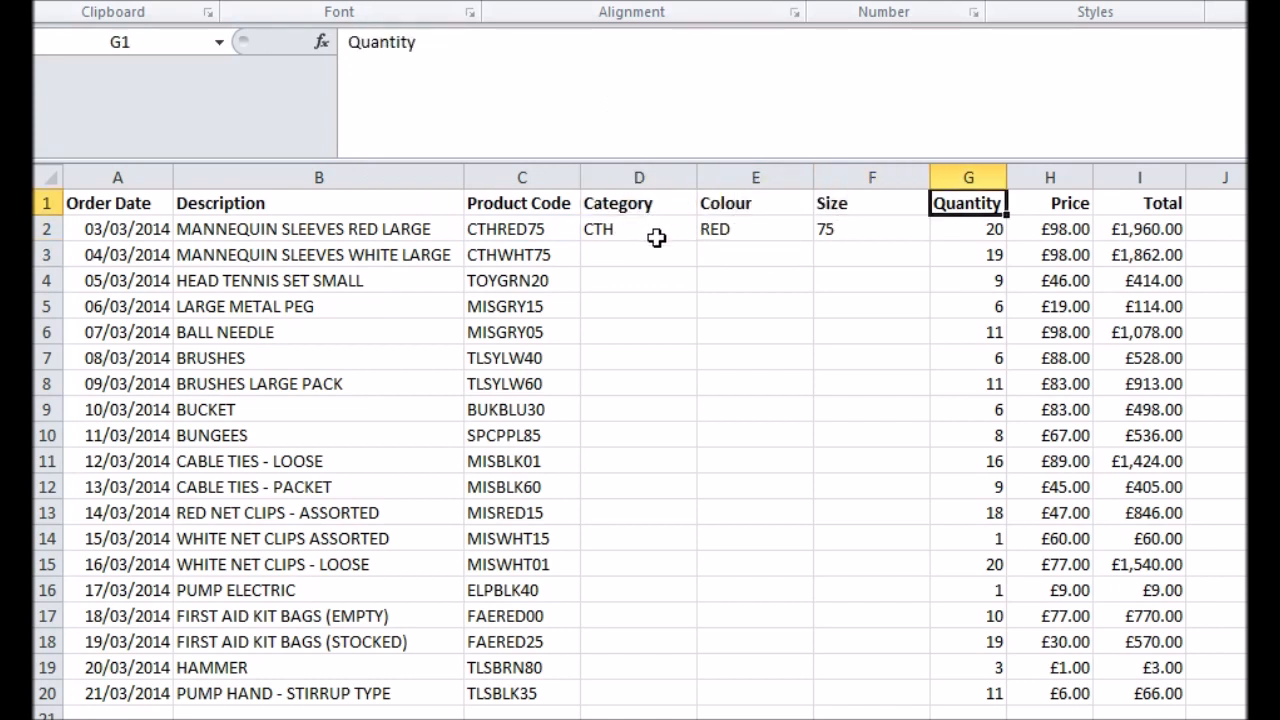
type("=LEFT(C2,3)")
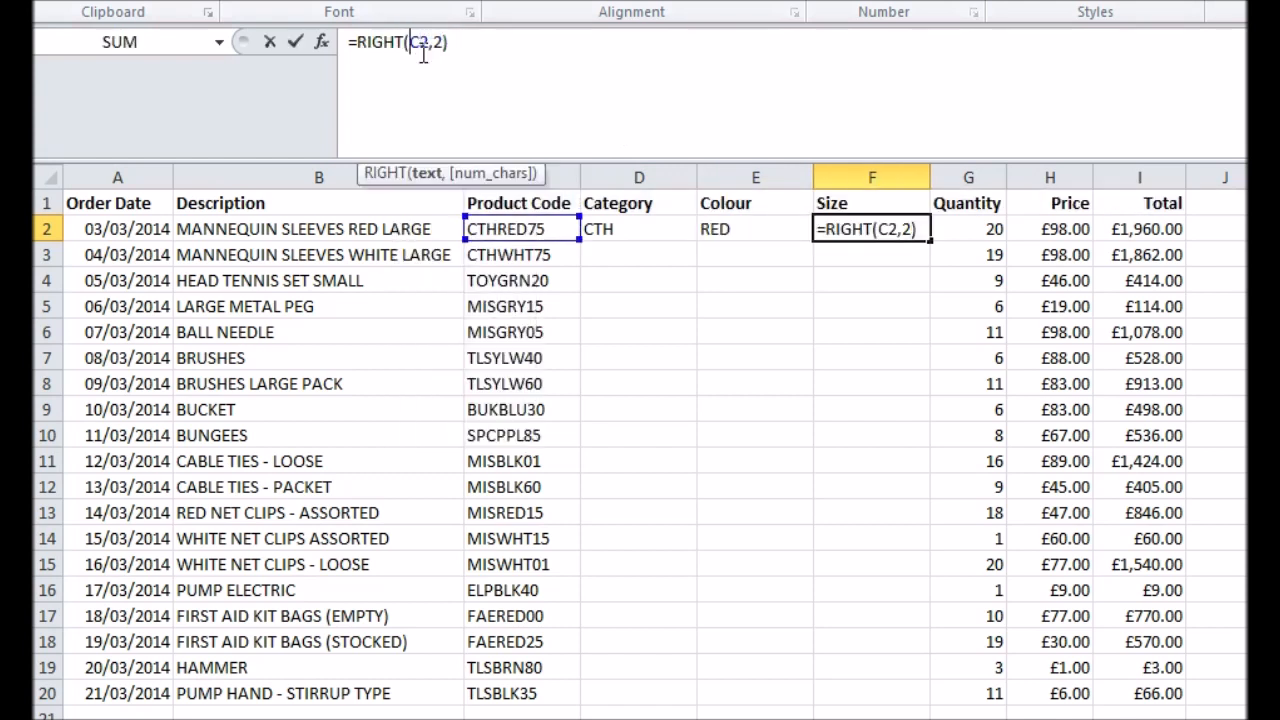
type("TRIM(")
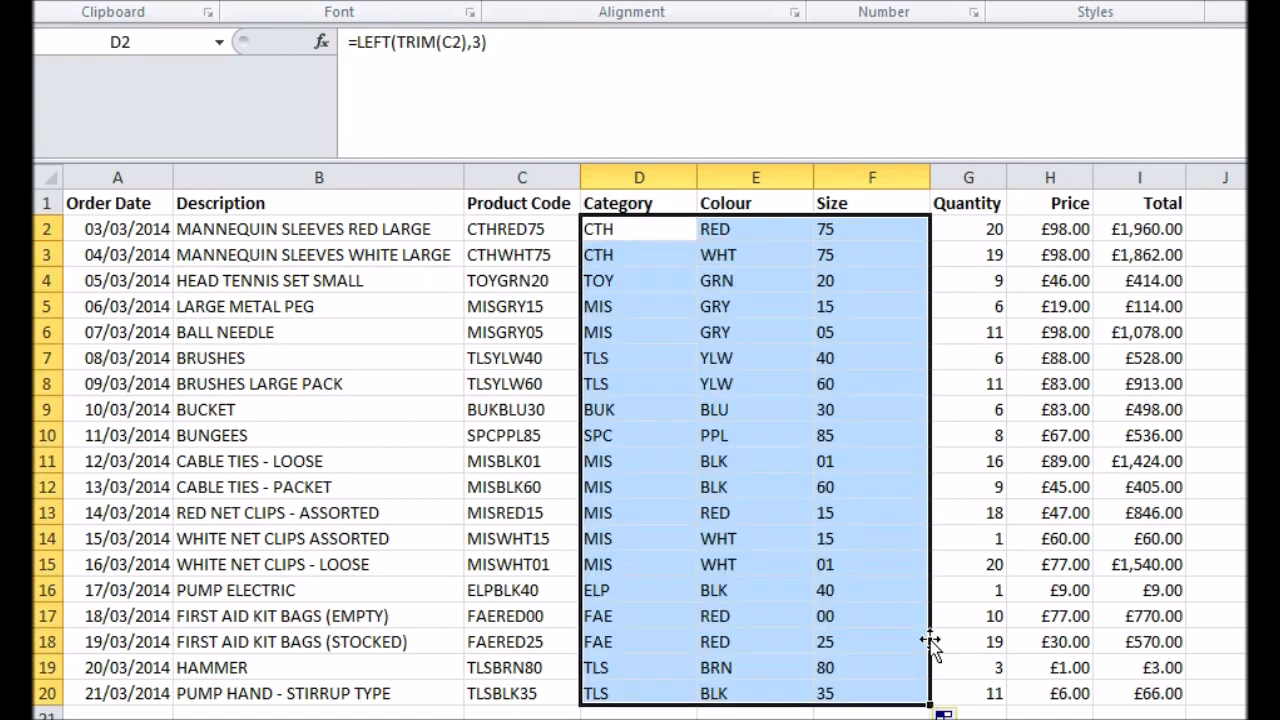
- Click an empty cell to view the filled Category, Colour and Size results
left_click(1224, 228)
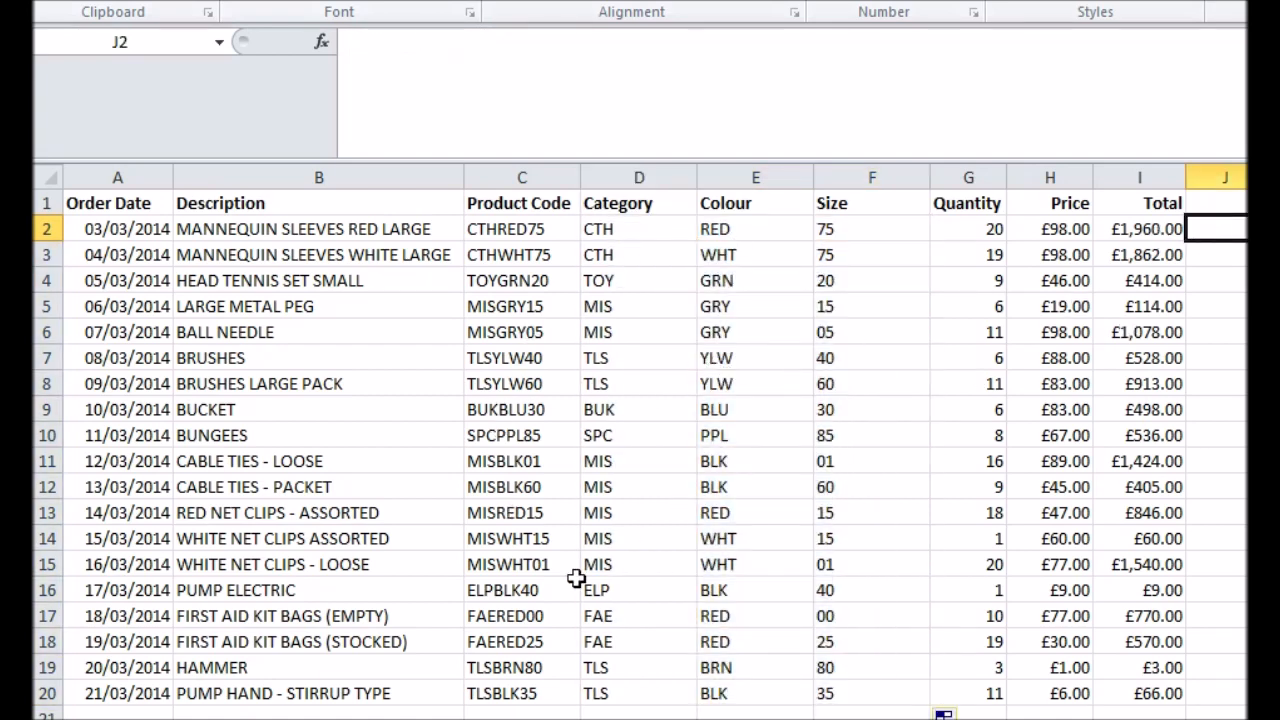
mouse_move(942, 370)
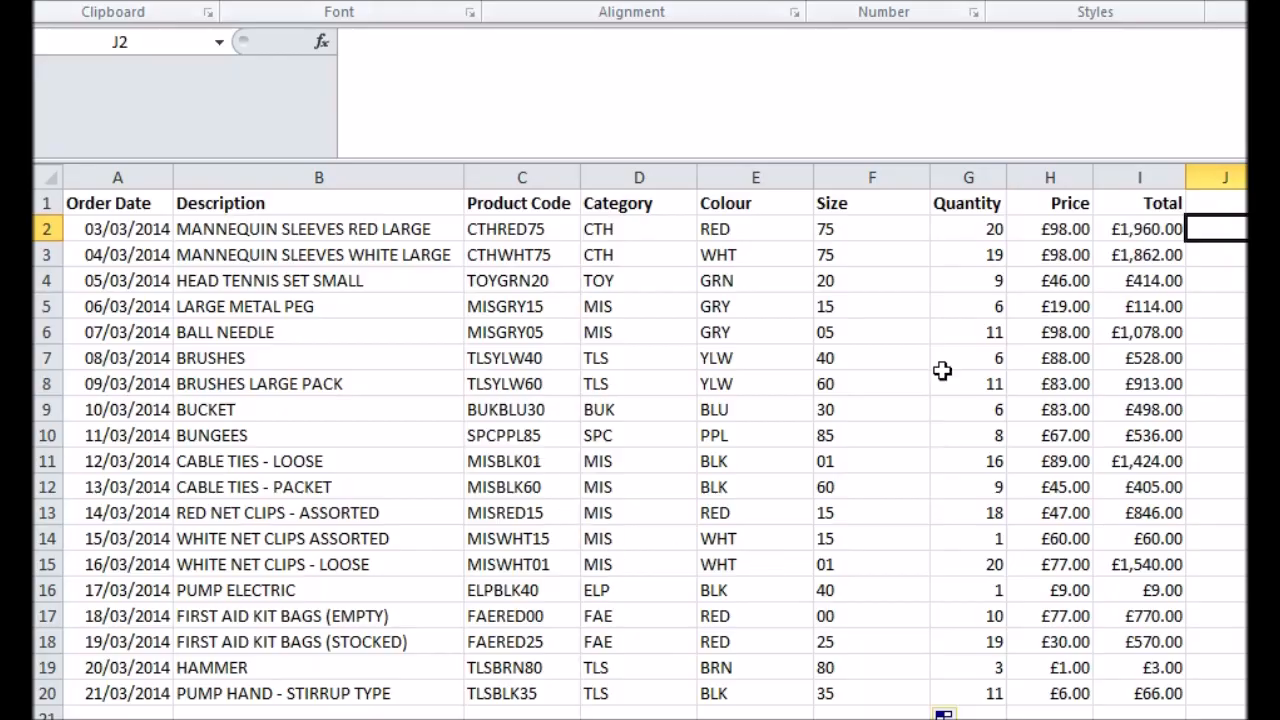